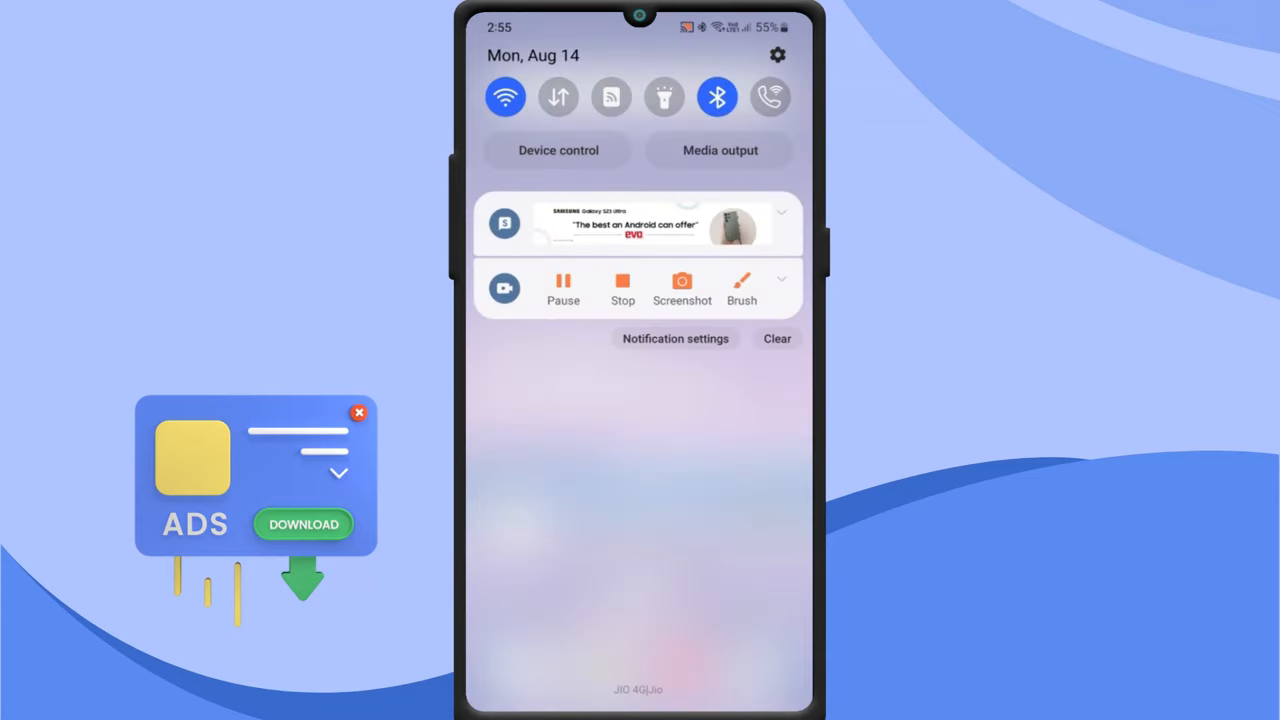
# Step: Dismiss the notification shade with the ad notification and return to the home screen
pyautogui.click(782, 212)
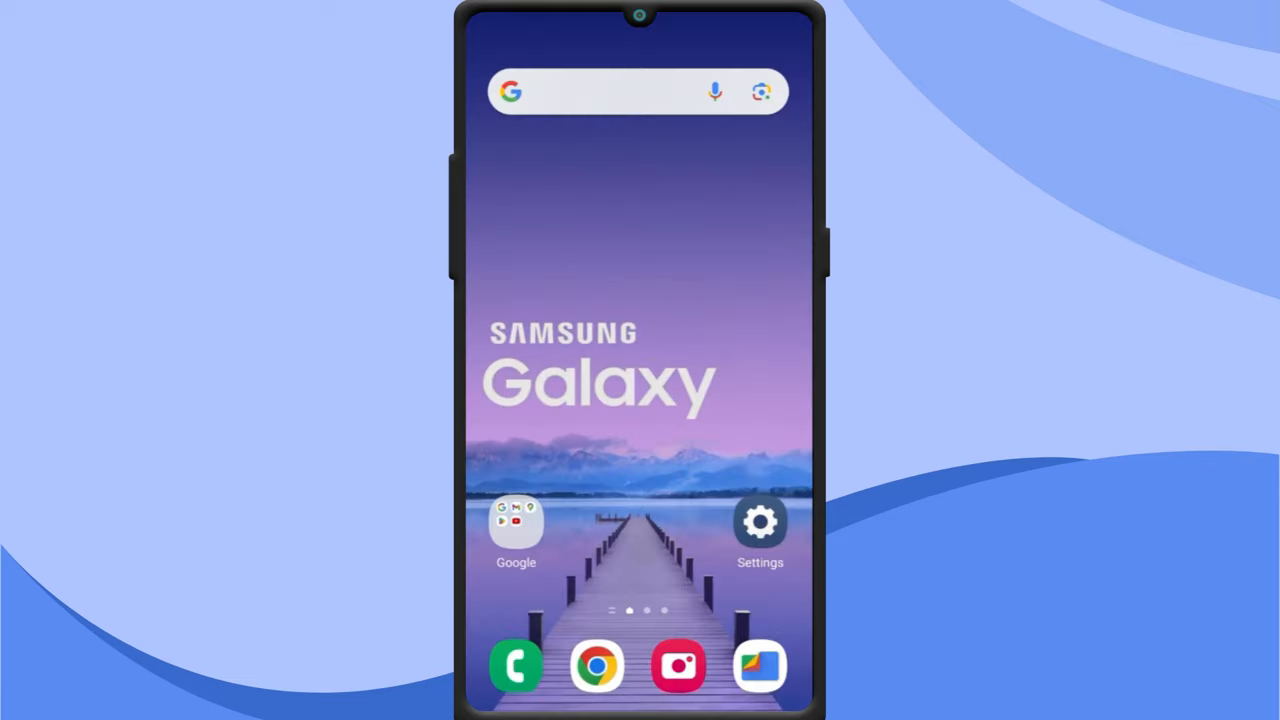
# Step: Reach Customization Service under Privacy settings and scroll to the customized ads and direct marketing option
pyautogui.click(760, 520)
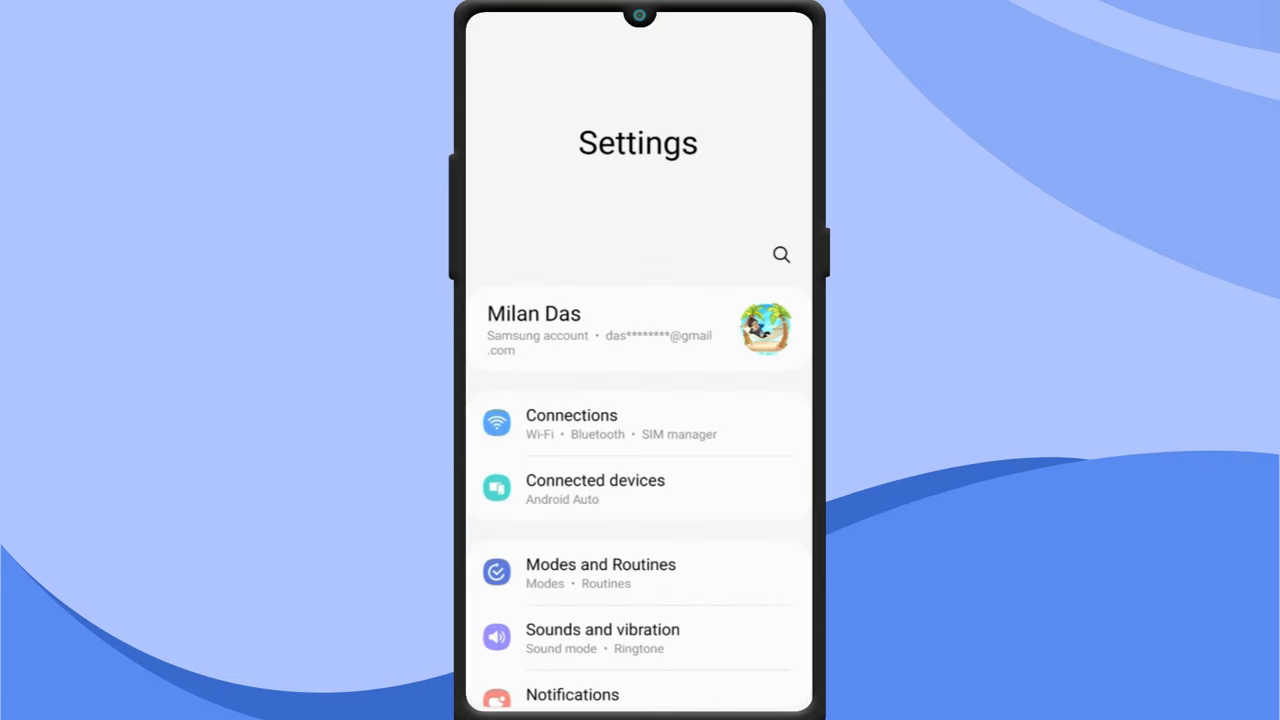
pyautogui.scroll(-3)
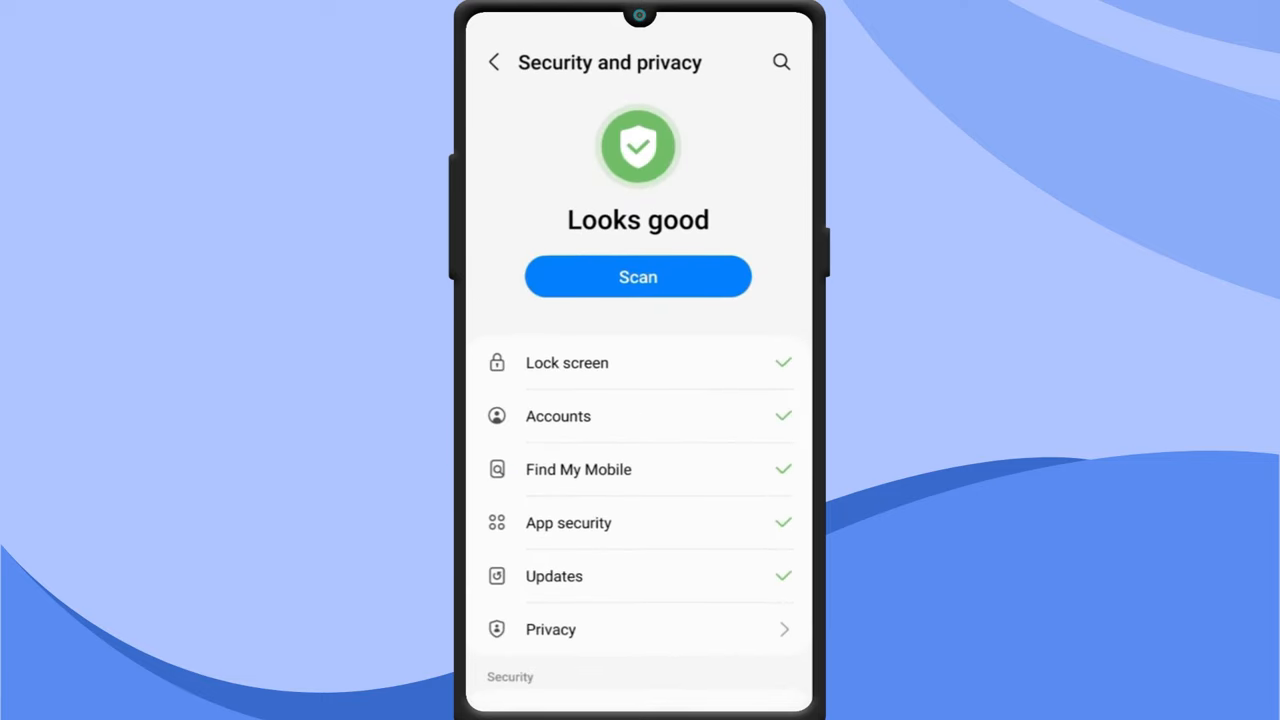
pyautogui.click(550, 628)
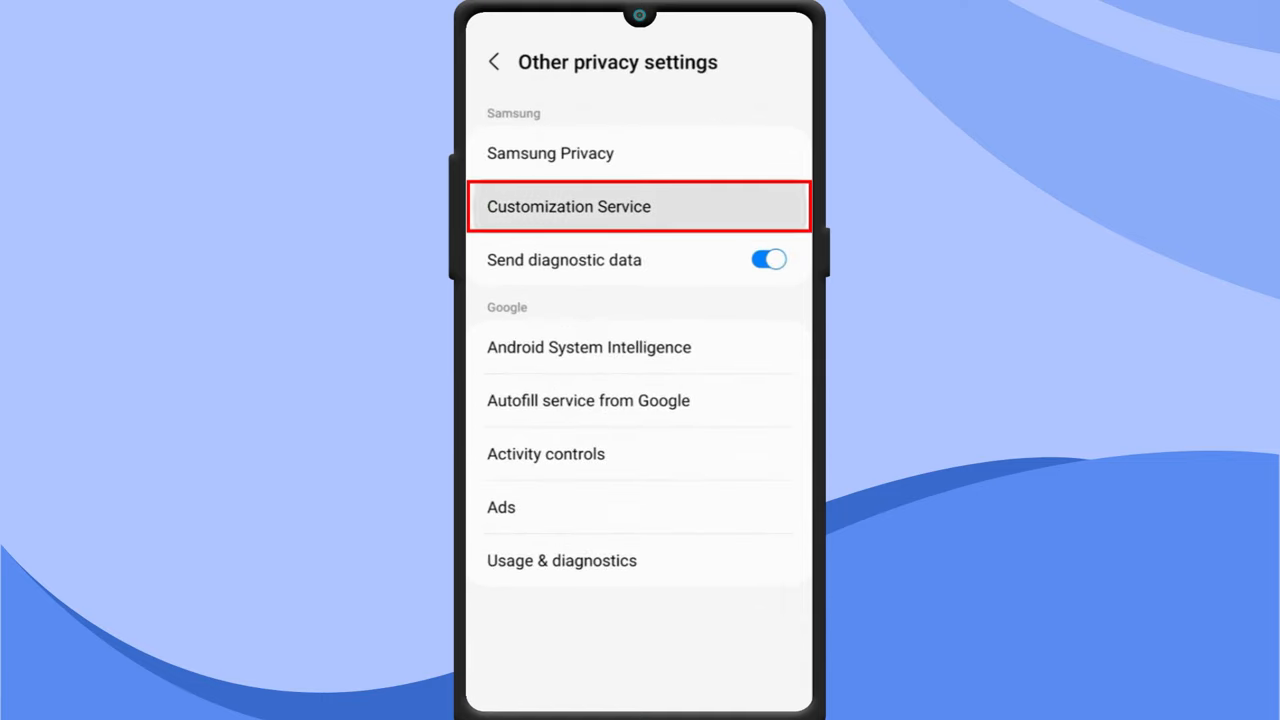
pyautogui.click(568, 206)
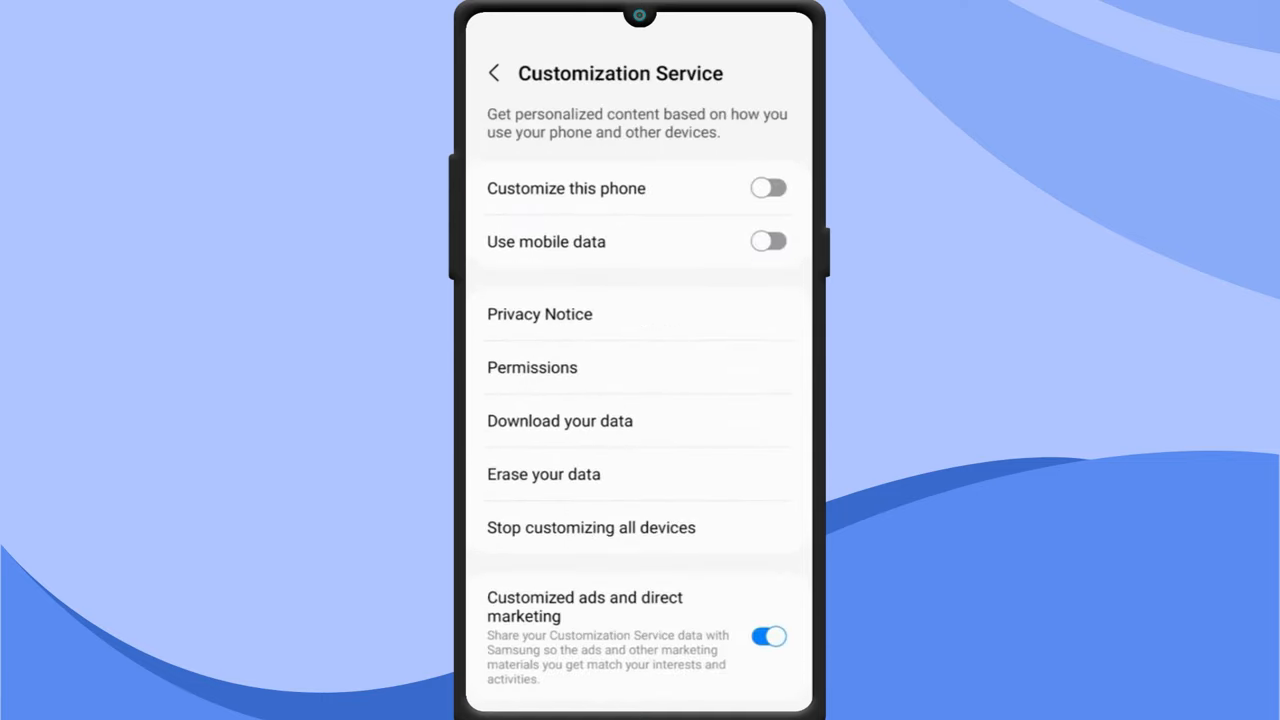
pyautogui.scroll(-3)
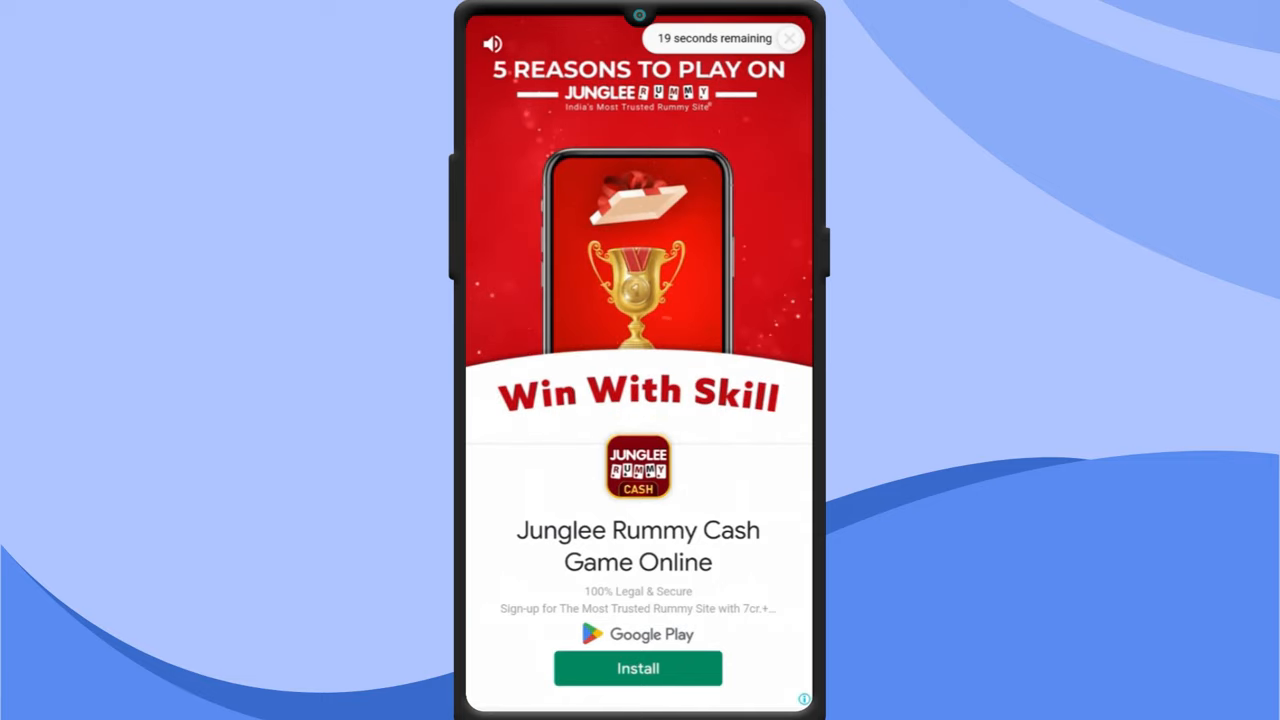
# Step: Dismiss the charity ad, enter Global Goals settings and turn off the Global Goals charging screen
pyautogui.click(790, 38)
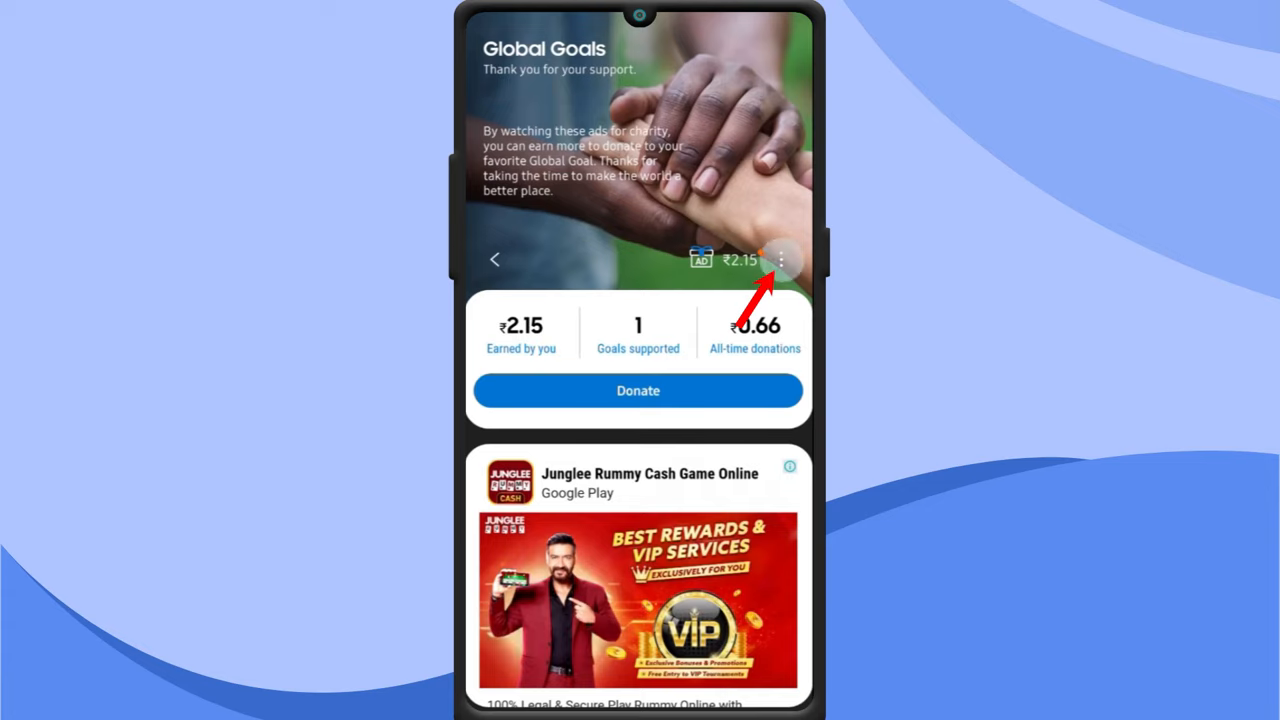
pyautogui.click(782, 260)
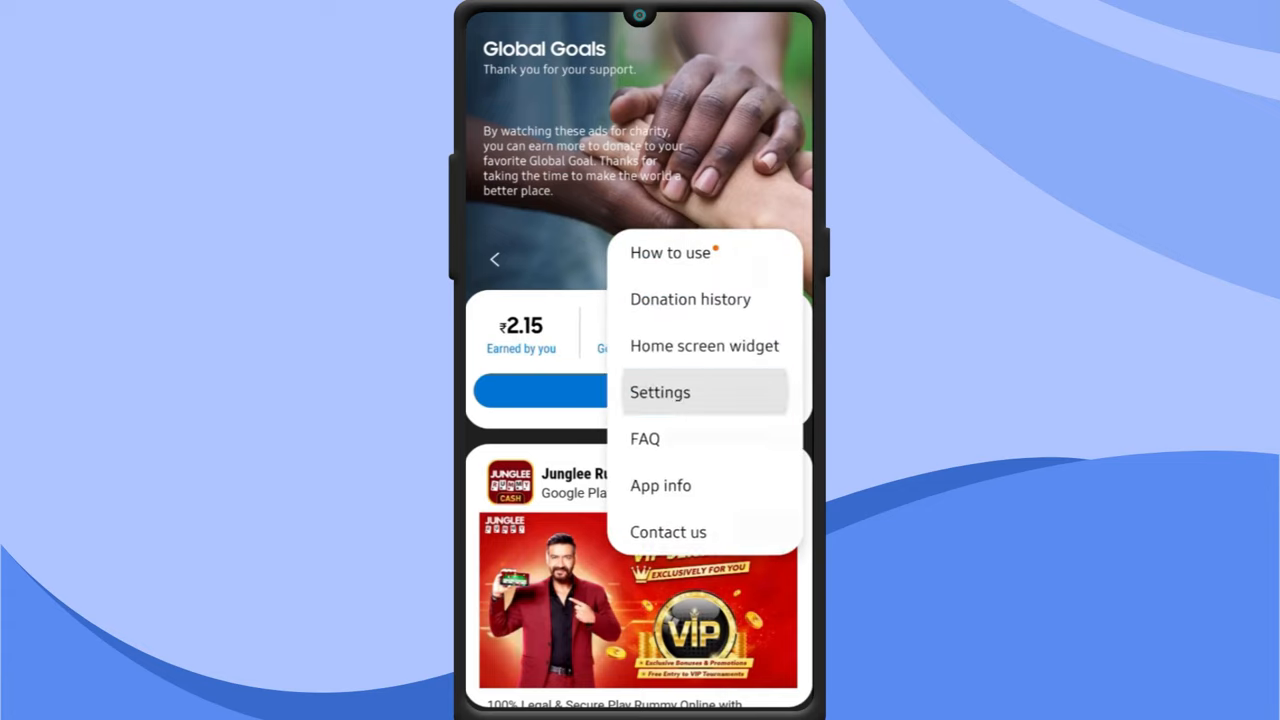
pyautogui.click(660, 392)
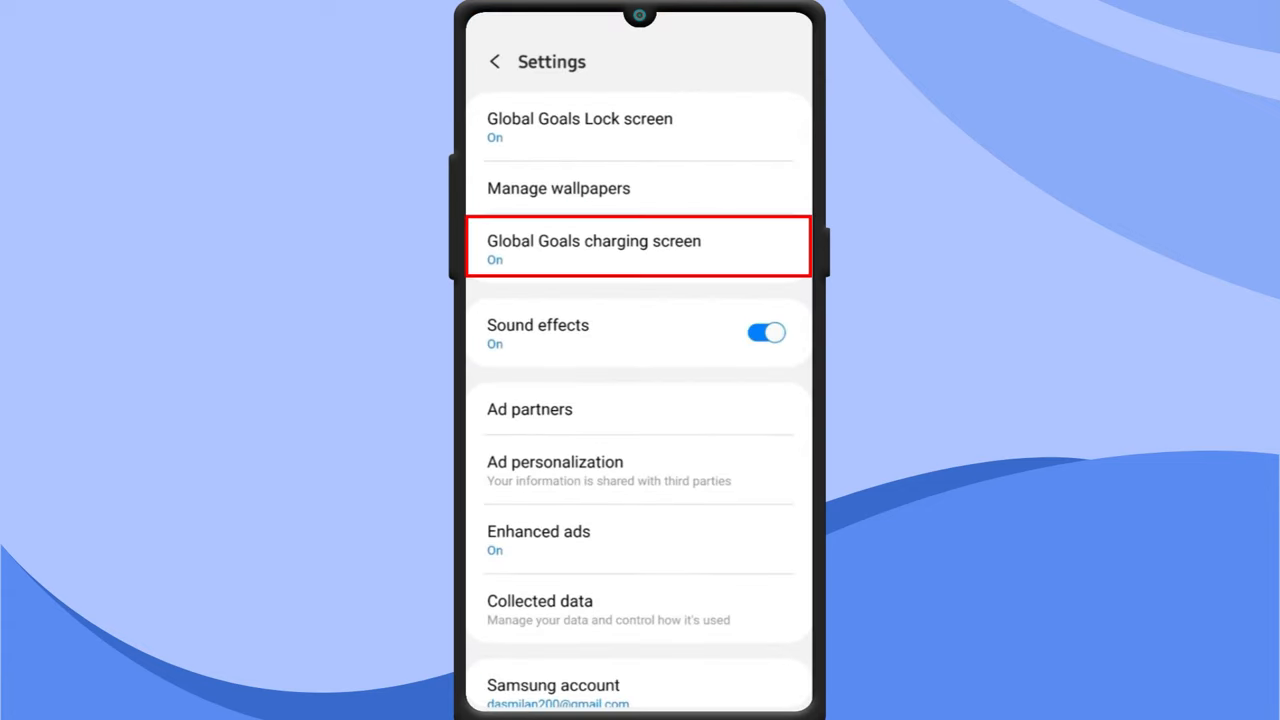
pyautogui.click(592, 244)
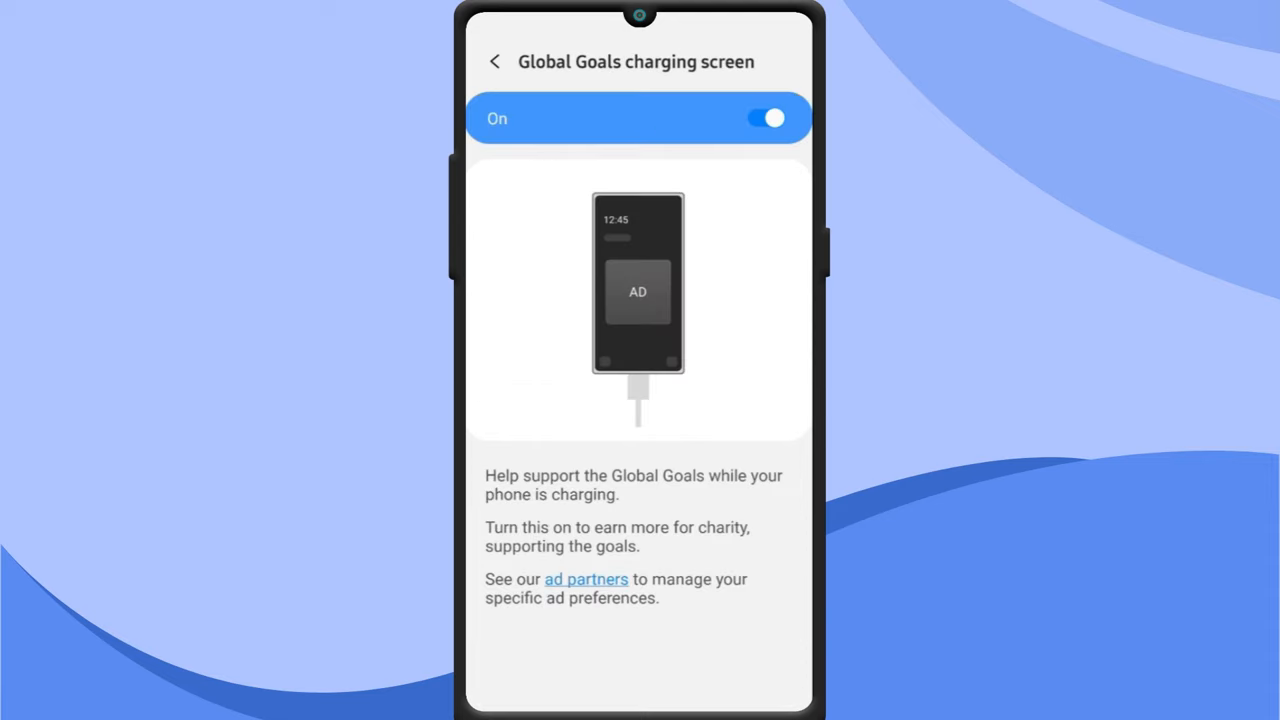
pyautogui.click(770, 118)
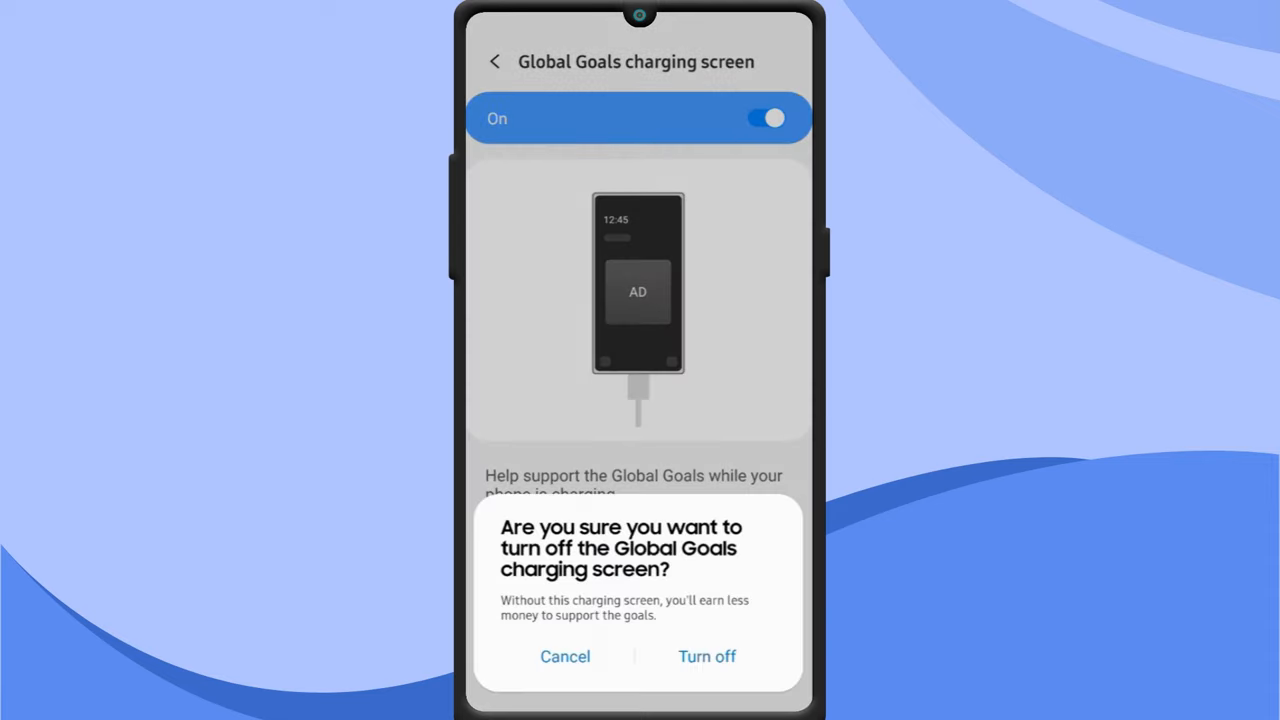
pyautogui.click(706, 656)
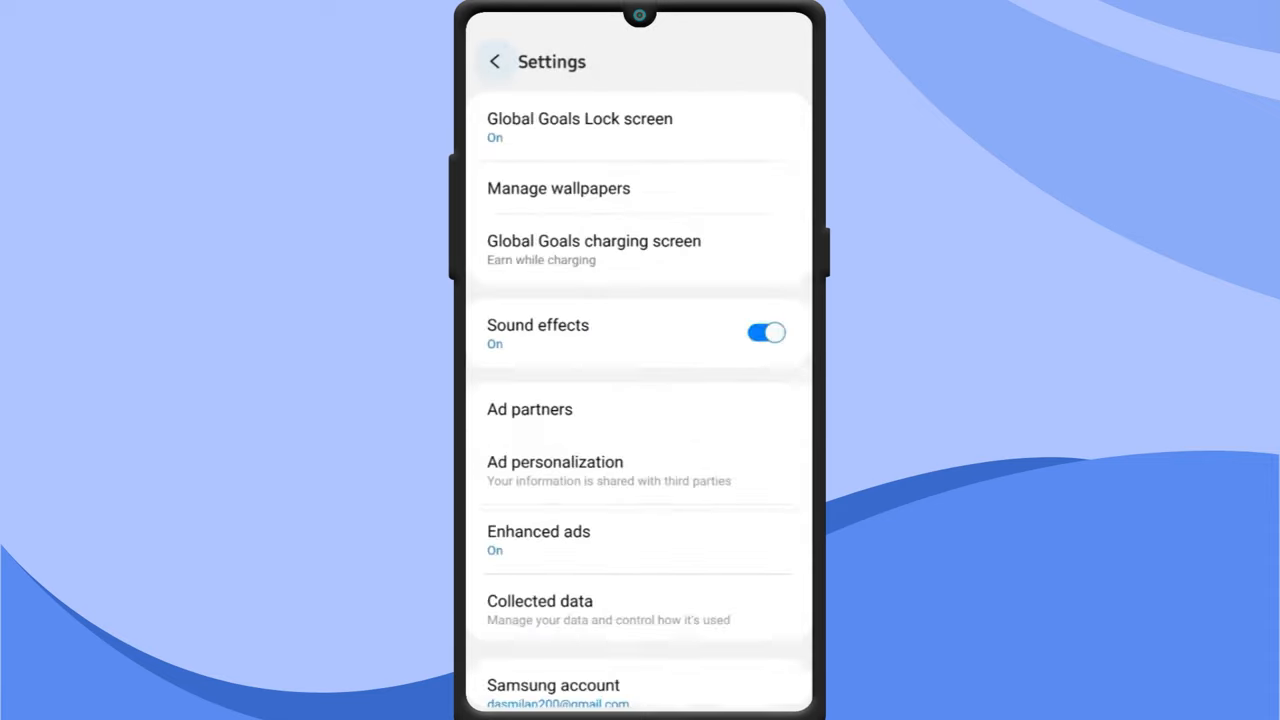
# Step: Turn off the Global Goals Lock screen and confirm
pyautogui.click(580, 128)
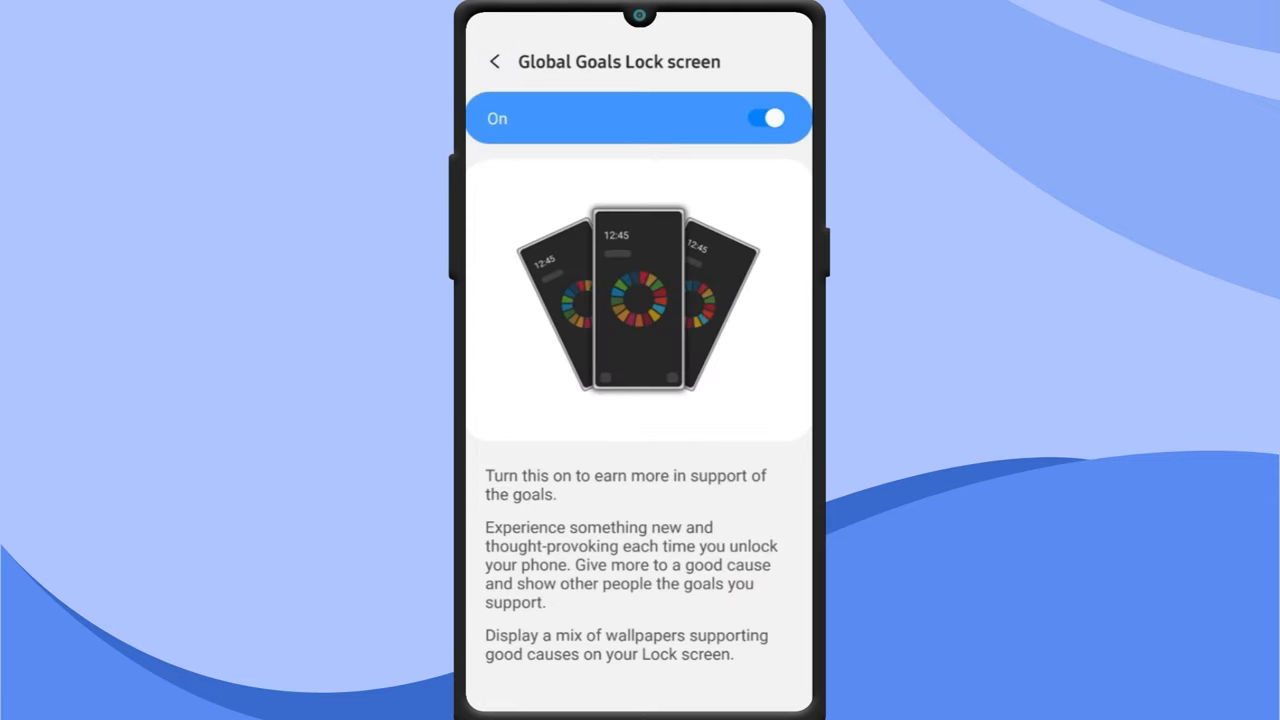
pyautogui.click(772, 118)
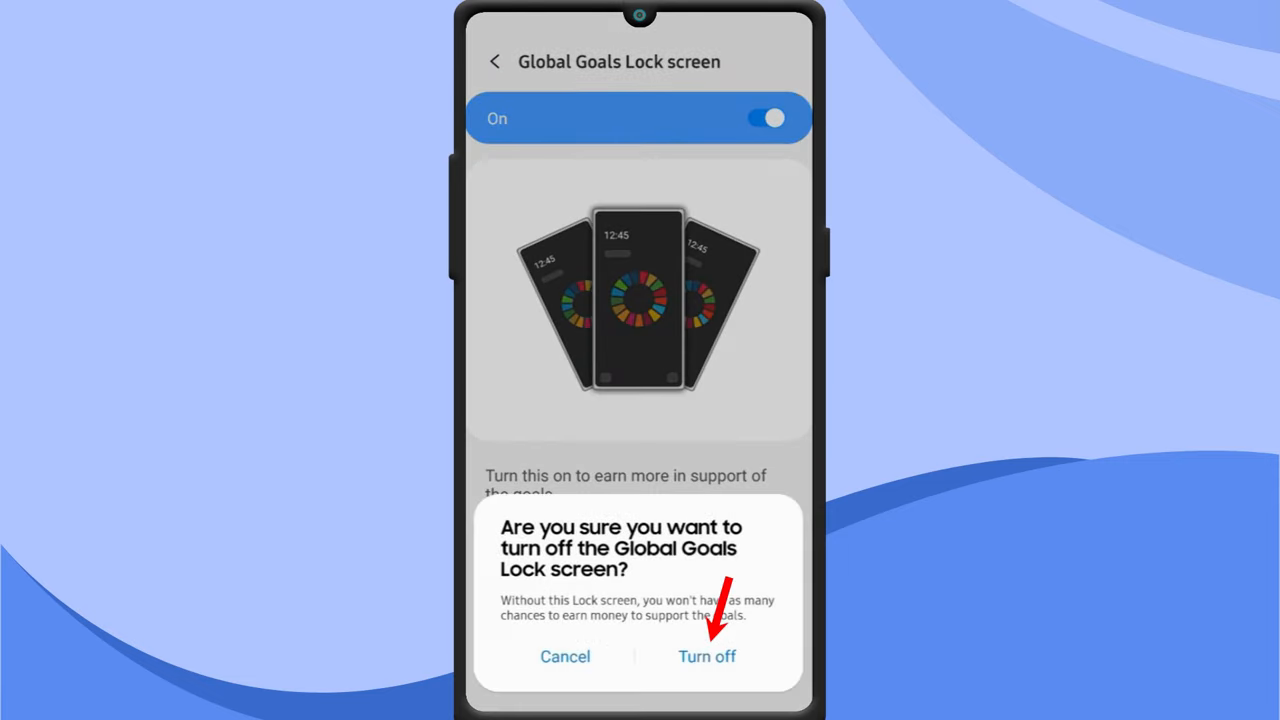
pyautogui.click(708, 656)
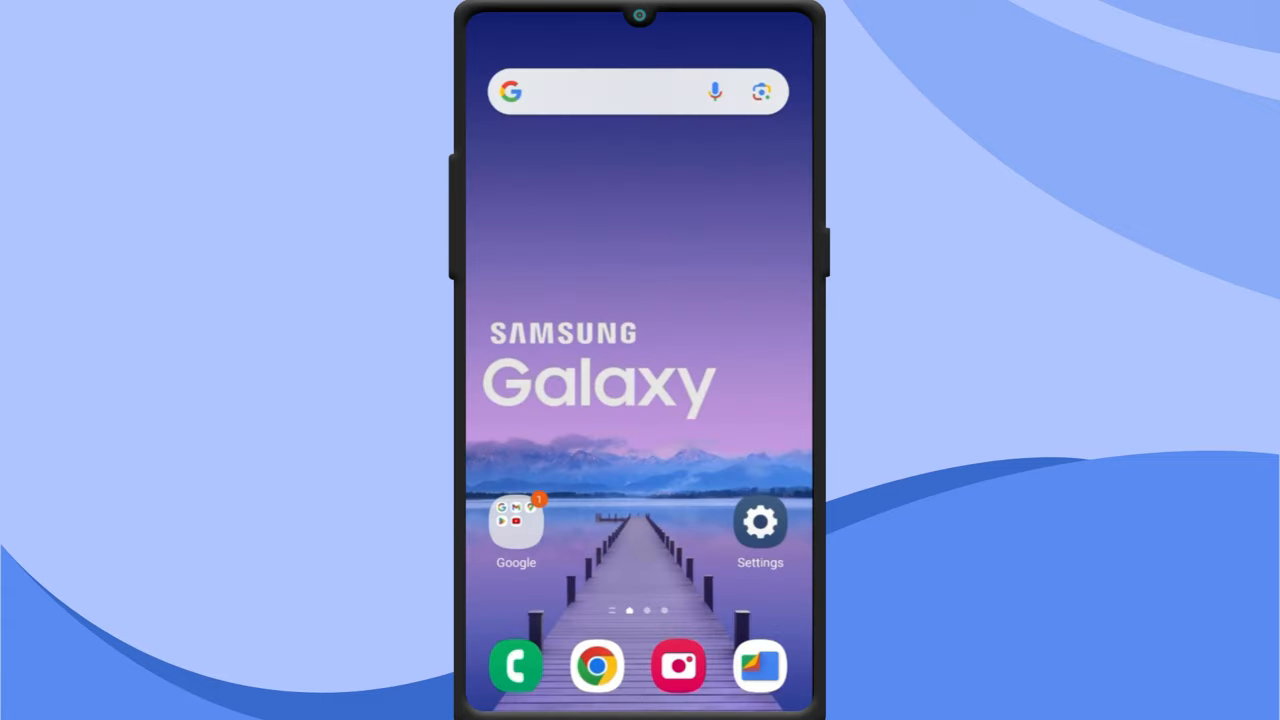
# Step: Switch off Samsung Push Service in the App notifications list
pyautogui.click(760, 520)
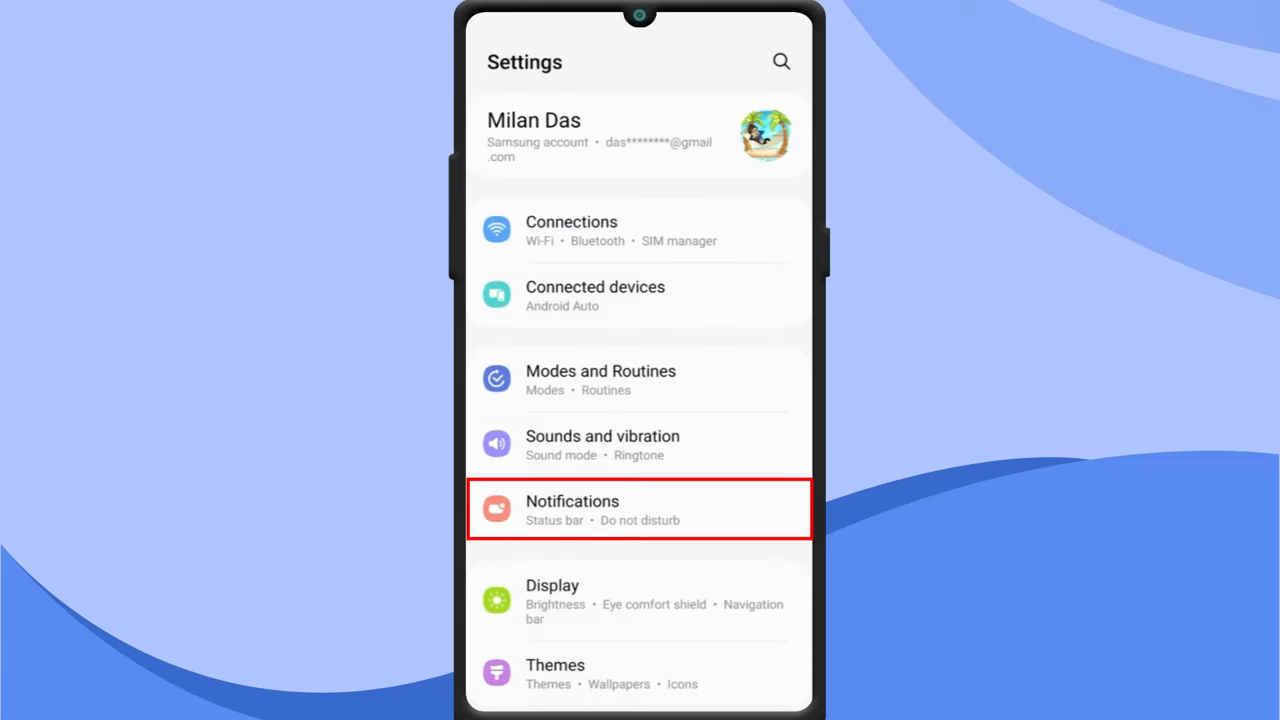
pyautogui.click(640, 510)
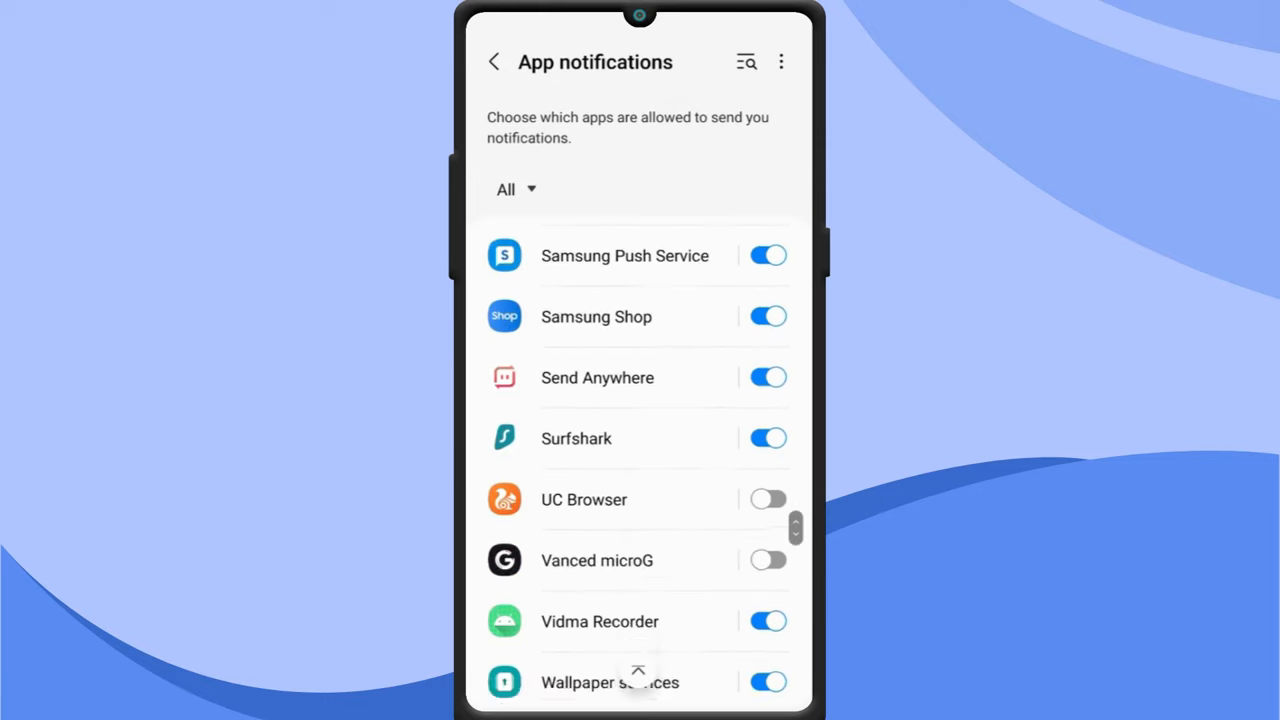
pyautogui.scroll(3)
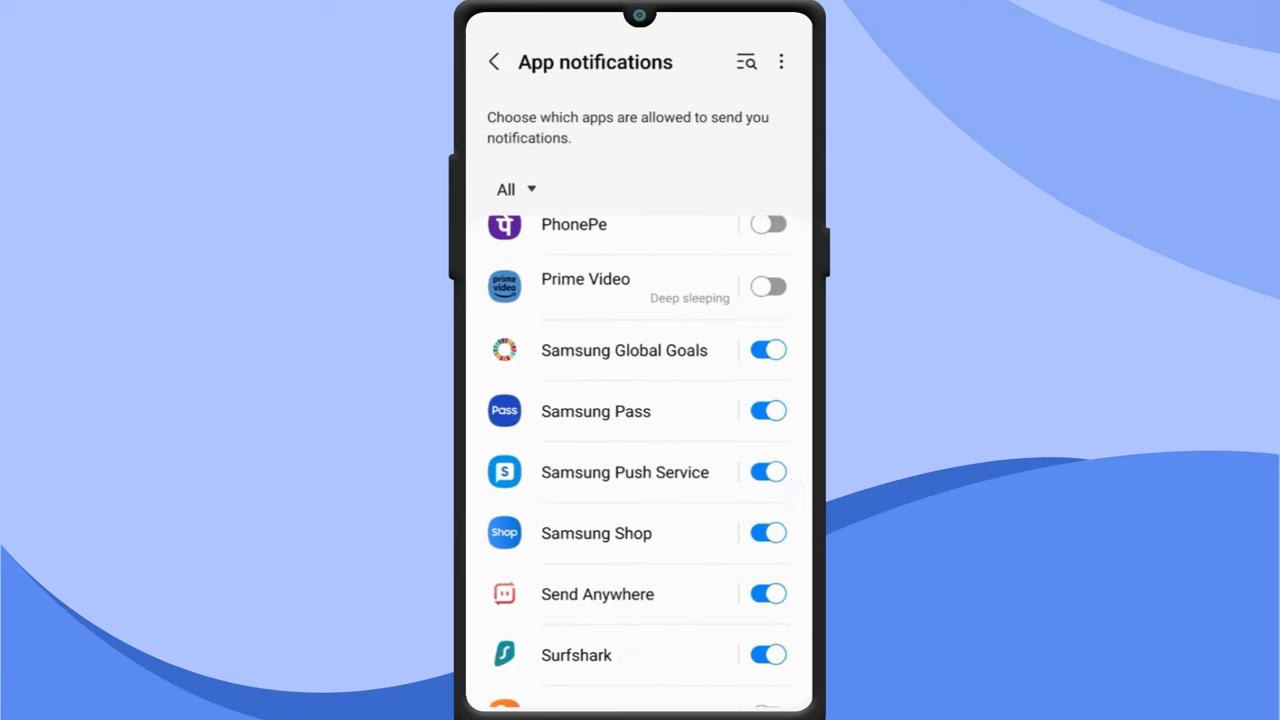
pyautogui.click(768, 472)
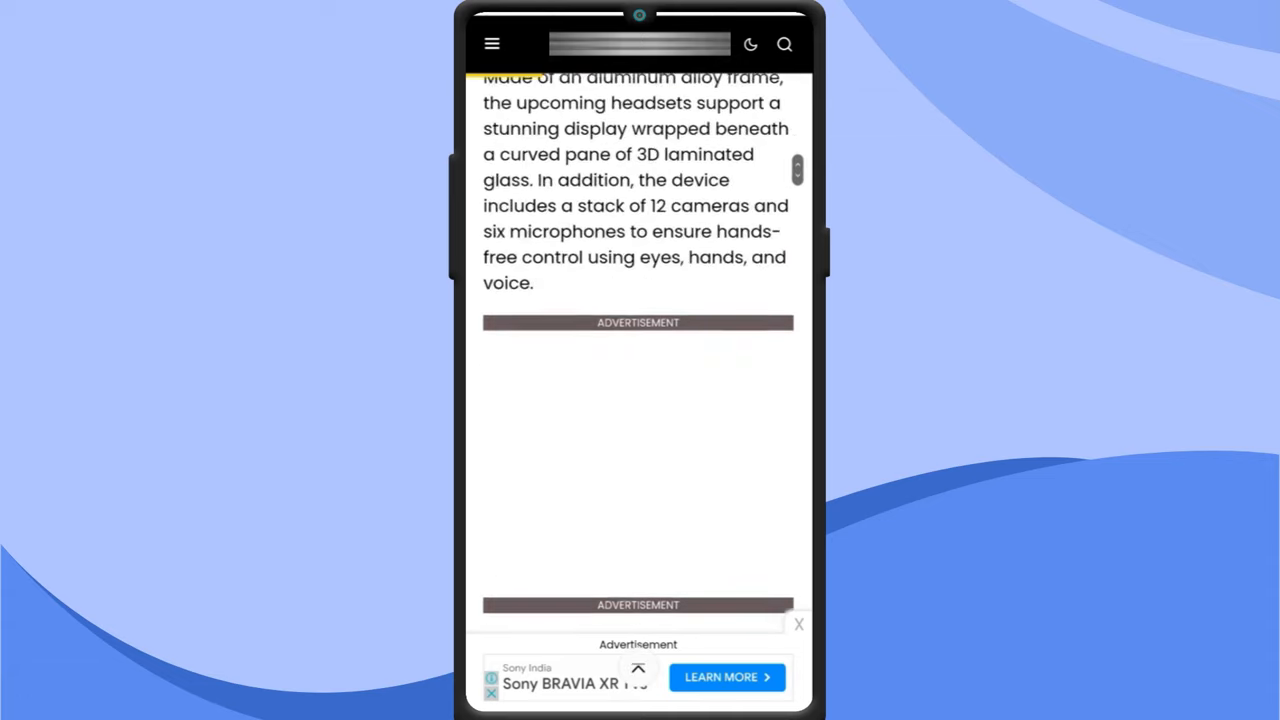
# Step: Leave the article, visit Samsung Internet's settings and bring the browser menu back up
pyautogui.scroll(3)
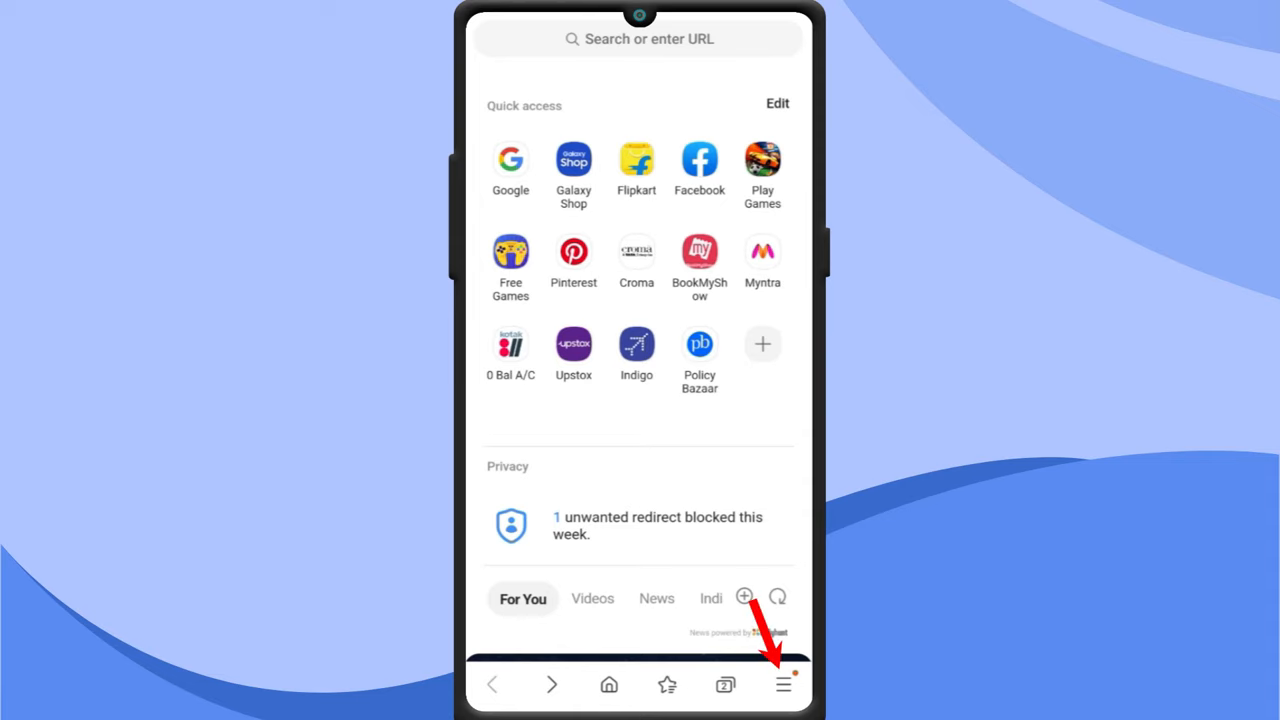
pyautogui.click(784, 684)
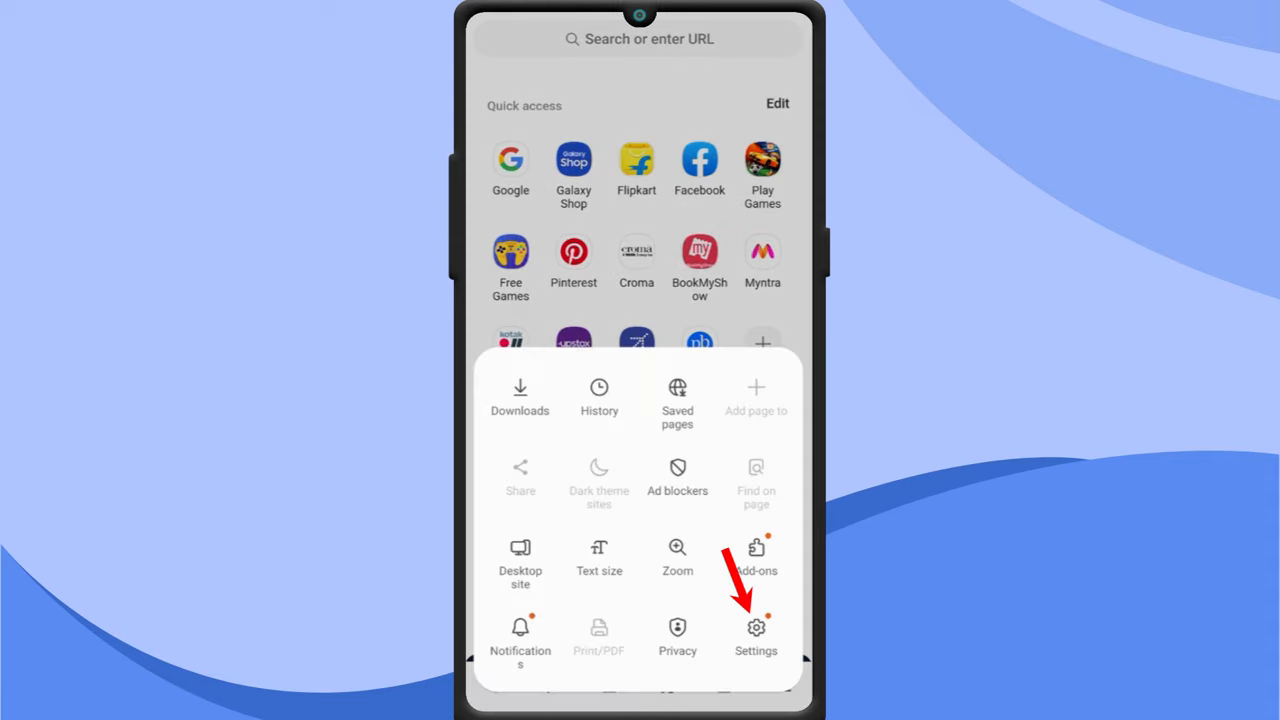
pyautogui.click(756, 636)
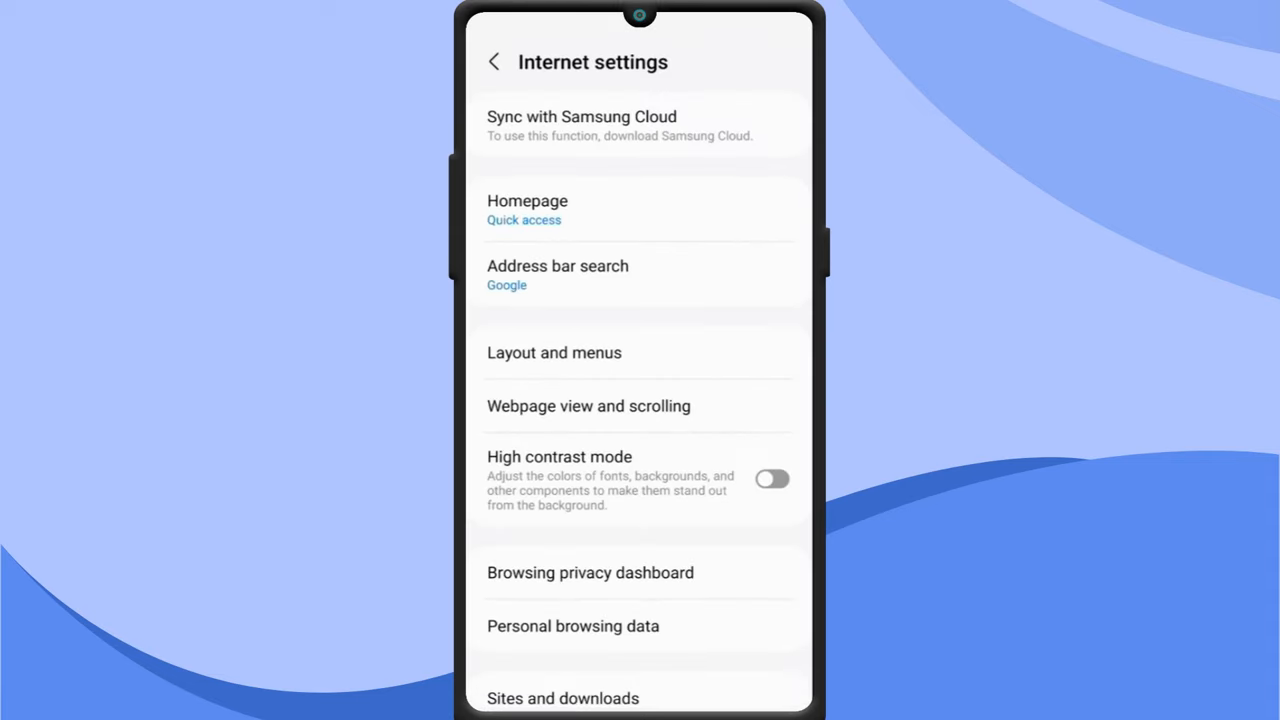
pyautogui.click(590, 572)
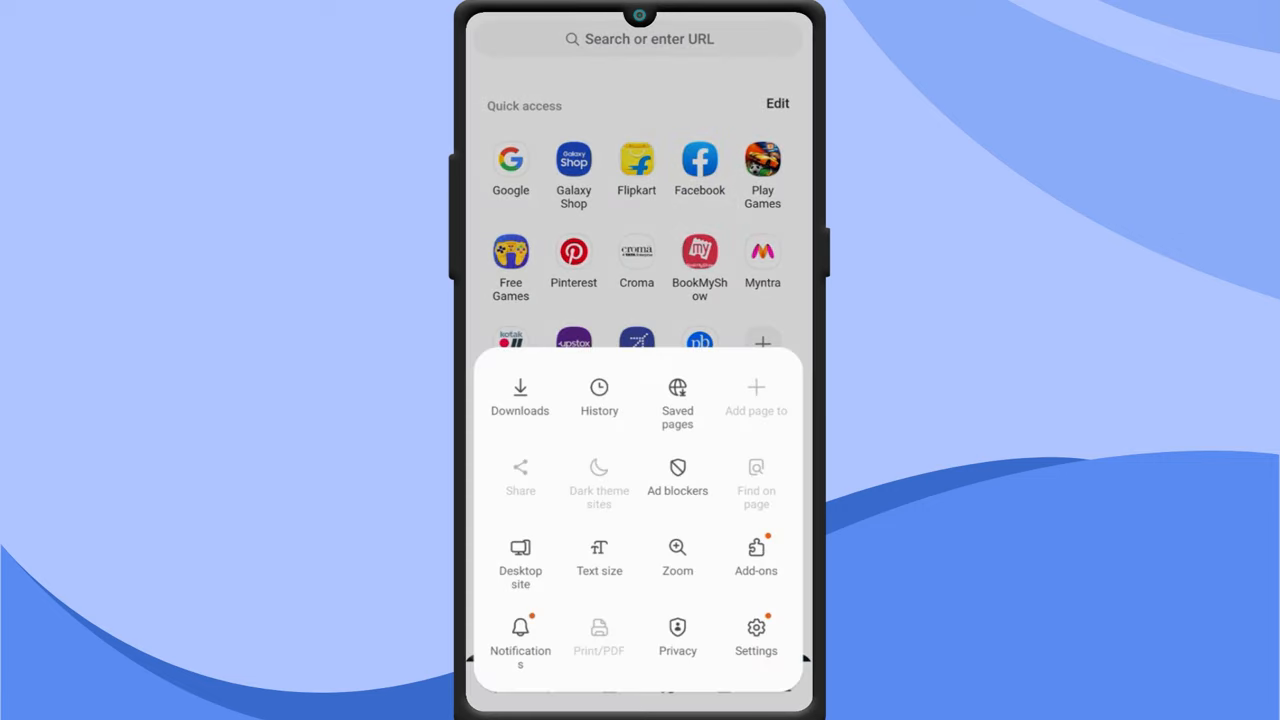
# Step: Install AdBlock for Samsung Internet from the Ad blockers list and return to the home screen
pyautogui.click(676, 476)
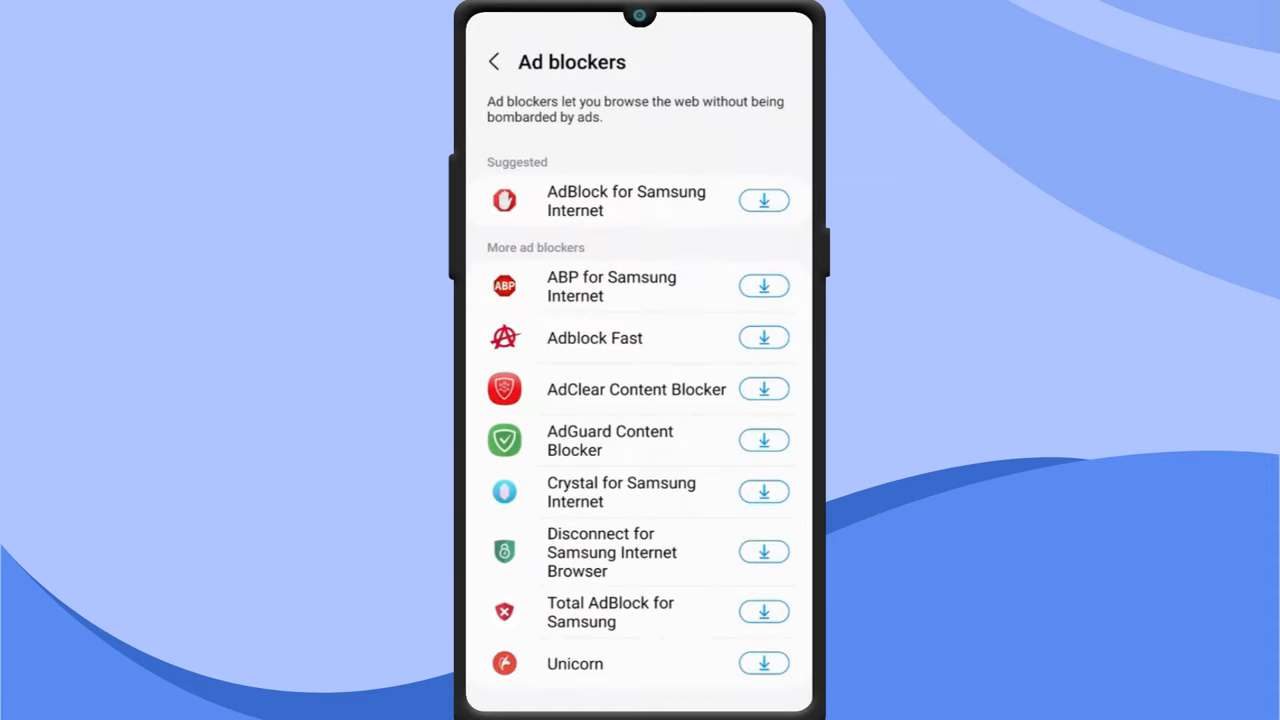
pyautogui.click(640, 200)
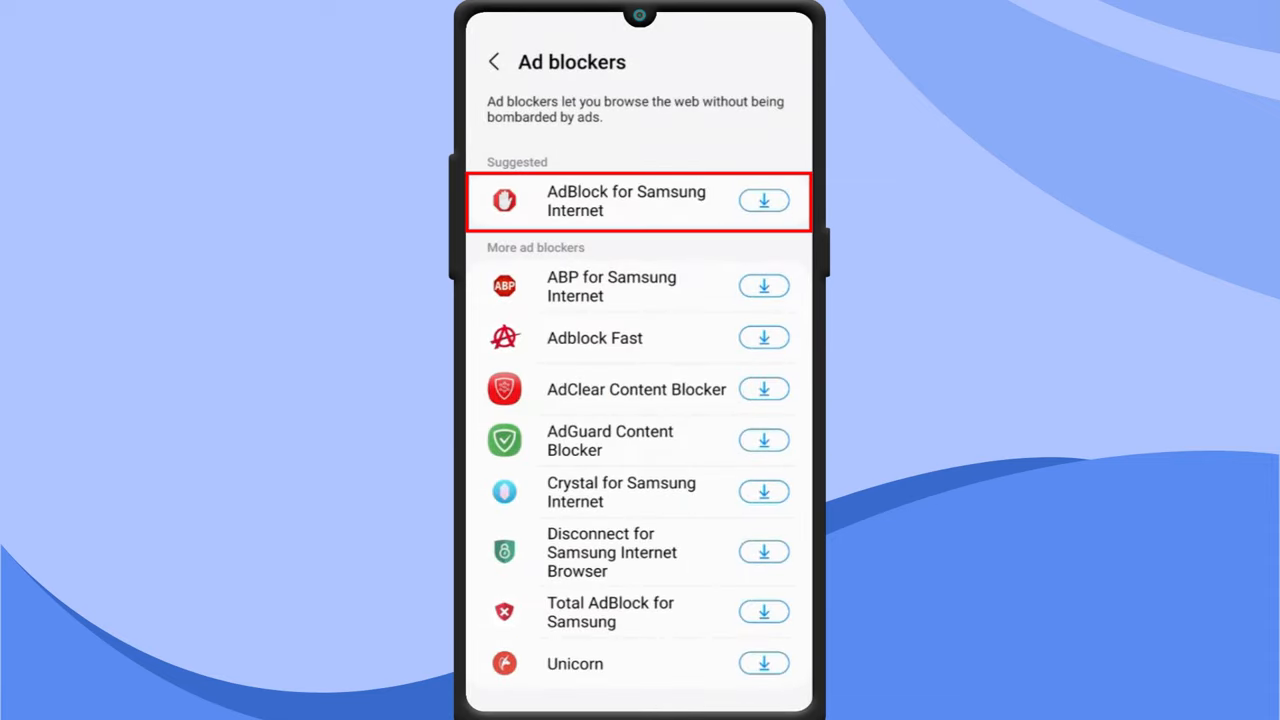
pyautogui.click(764, 200)
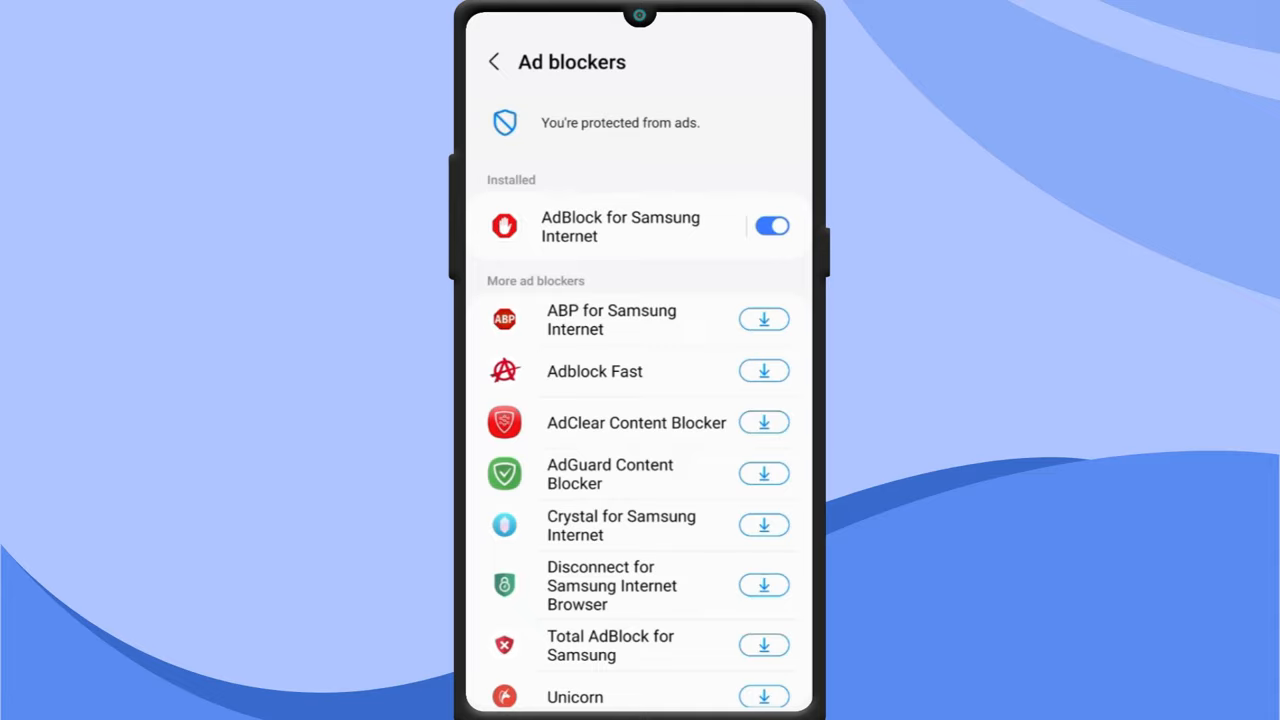
pyautogui.press('home')
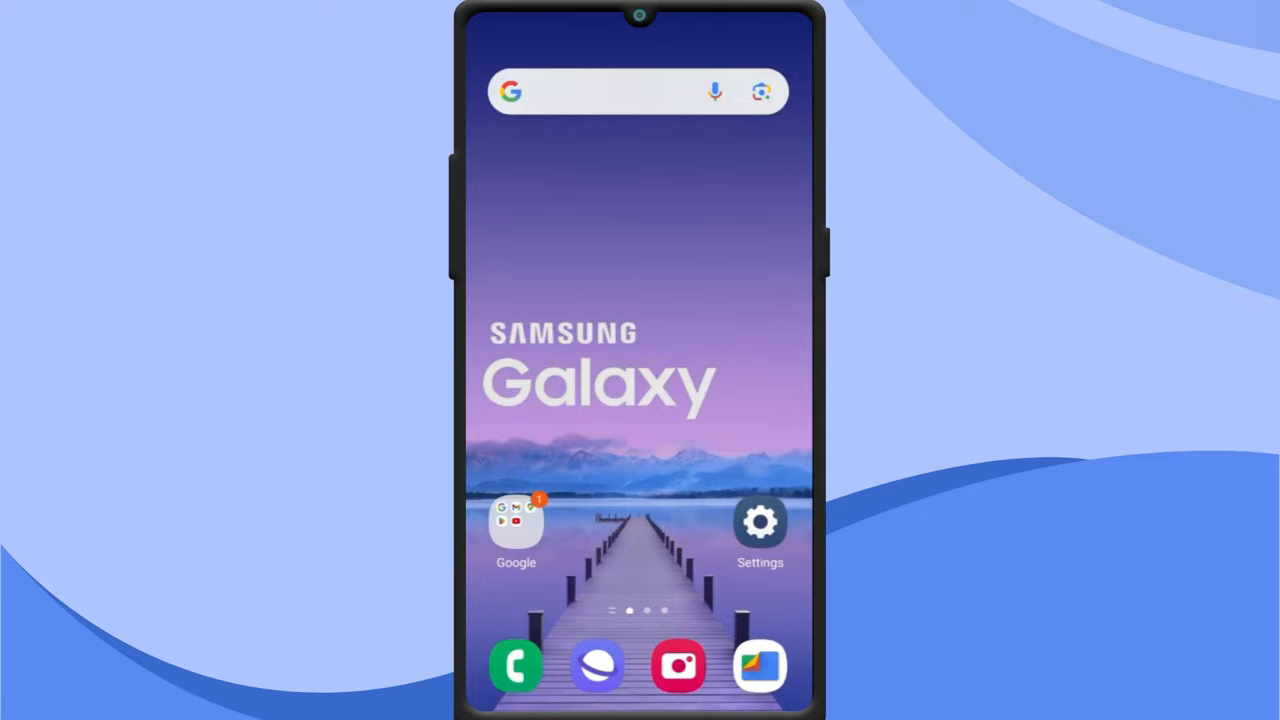
# Step: Find Castify in the Apps list and uninstall it from its App info page
pyautogui.click(760, 520)
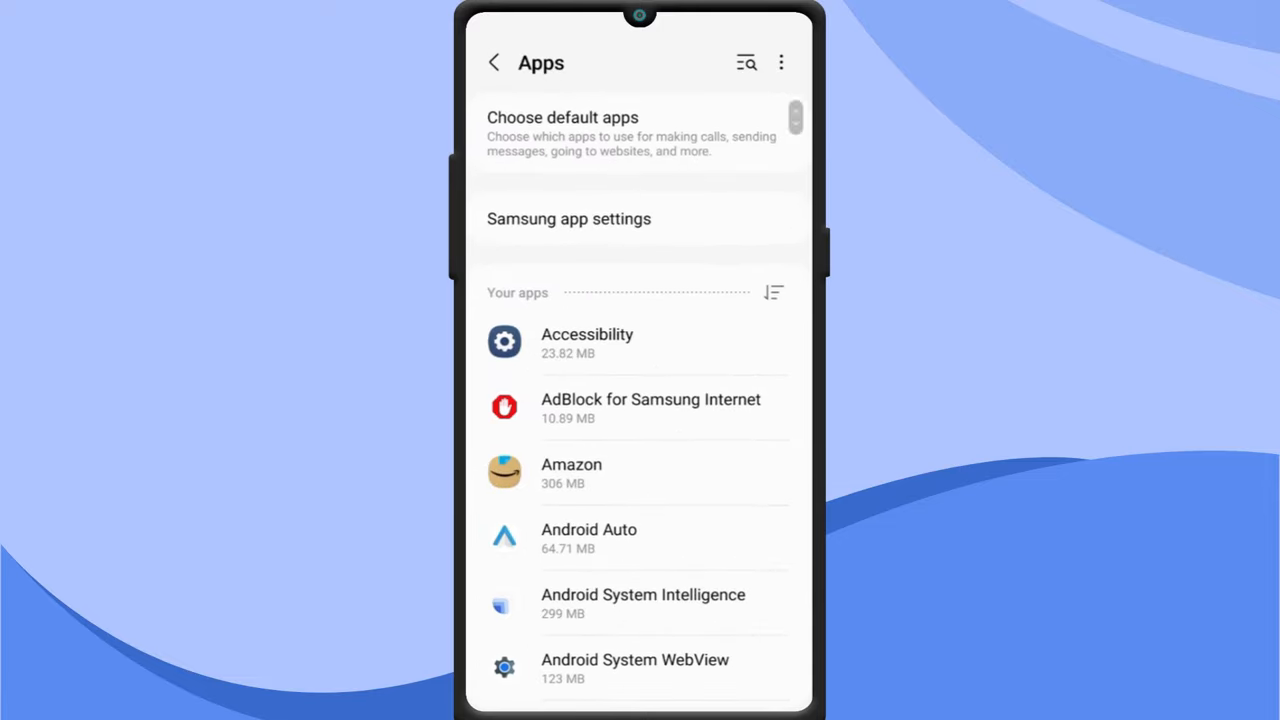
pyautogui.scroll(3)
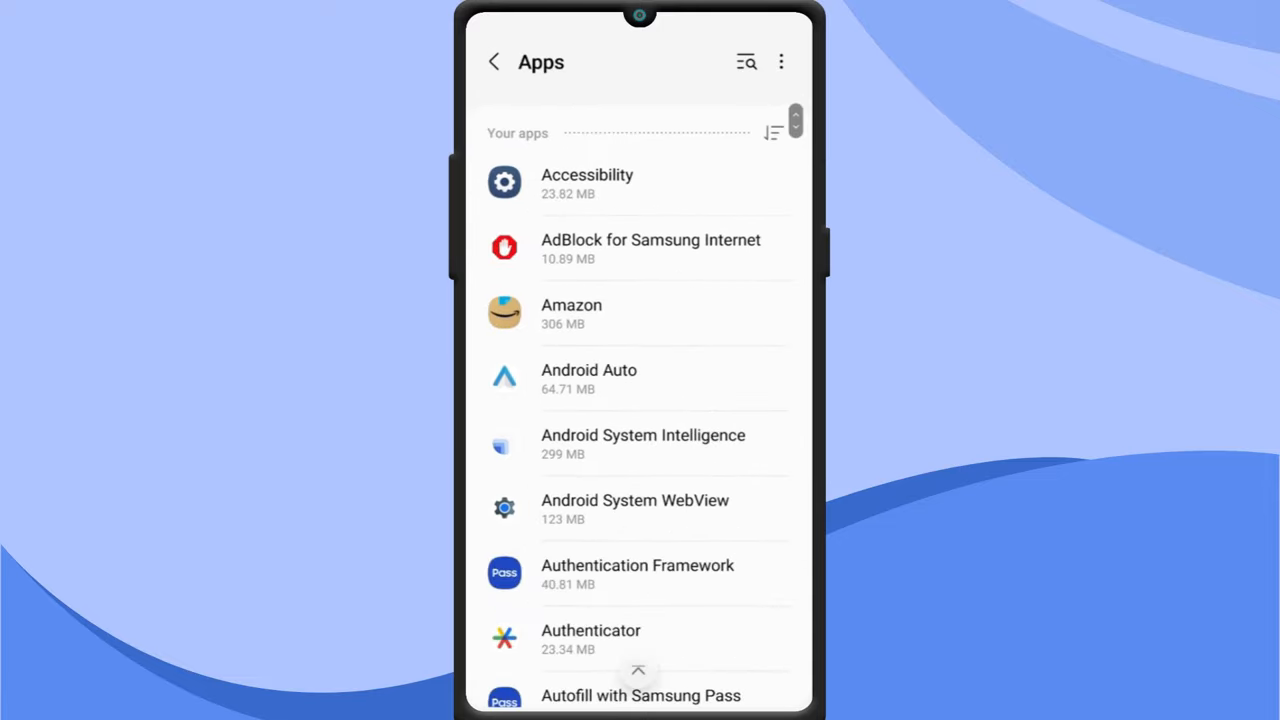
pyautogui.scroll(-3)
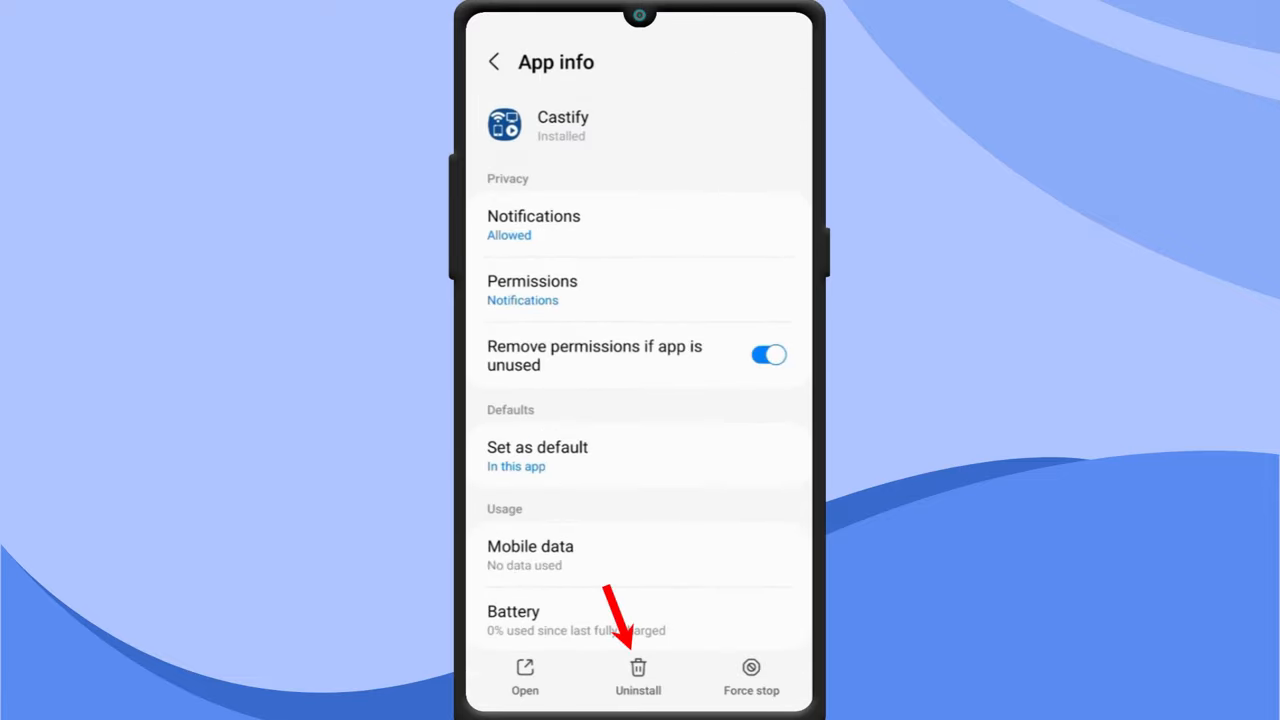
pyautogui.click(636, 676)
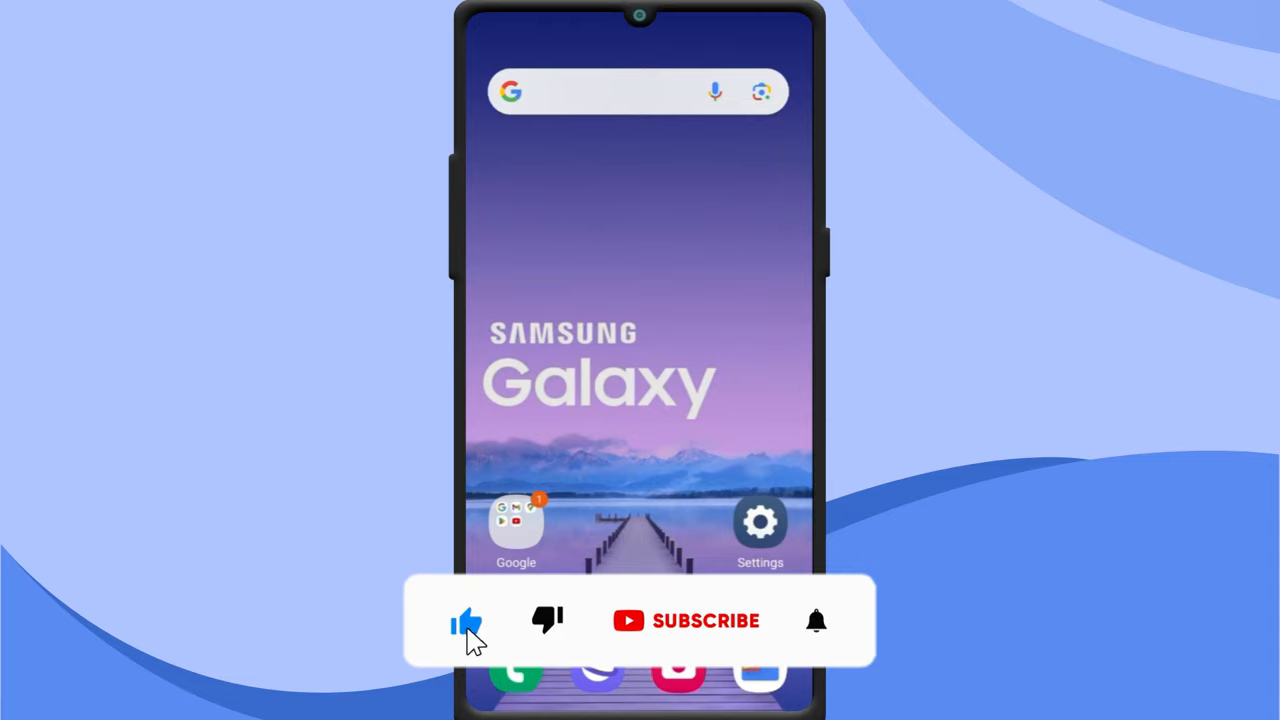
pyautogui.click(704, 620)
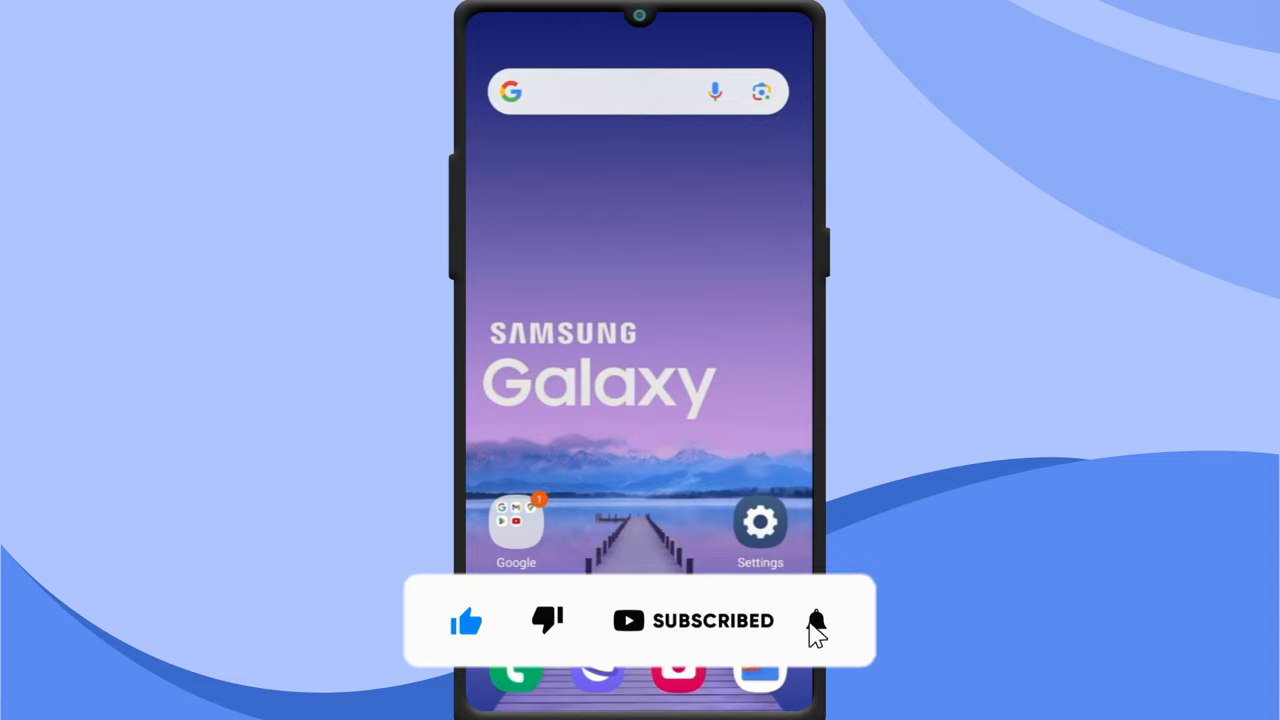
pyautogui.click(816, 620)
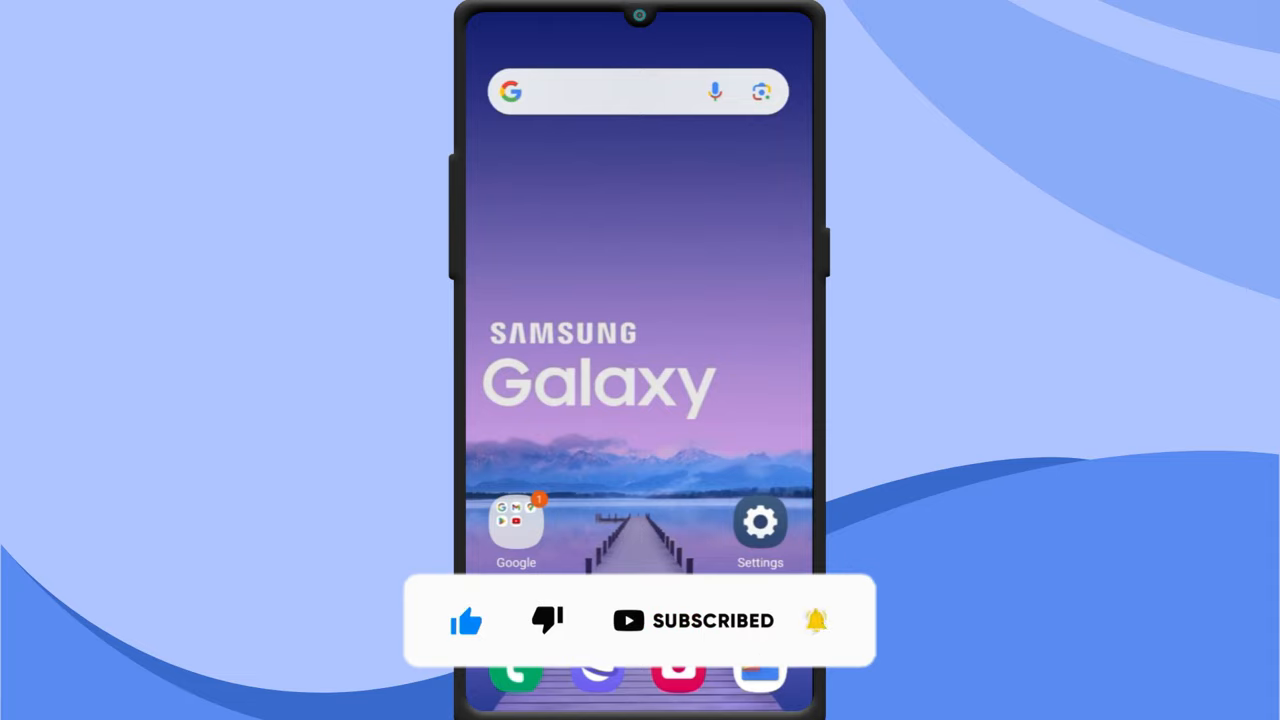